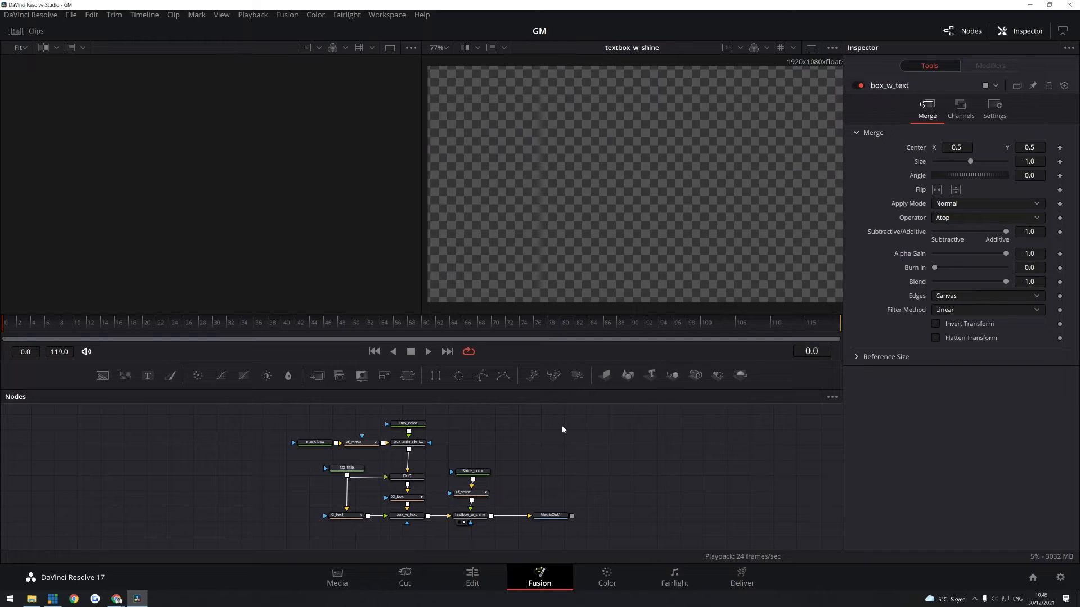
Step: View the Box_color node, then the txt_title node alone, beside the textbox_w_shine result
click(428, 351)
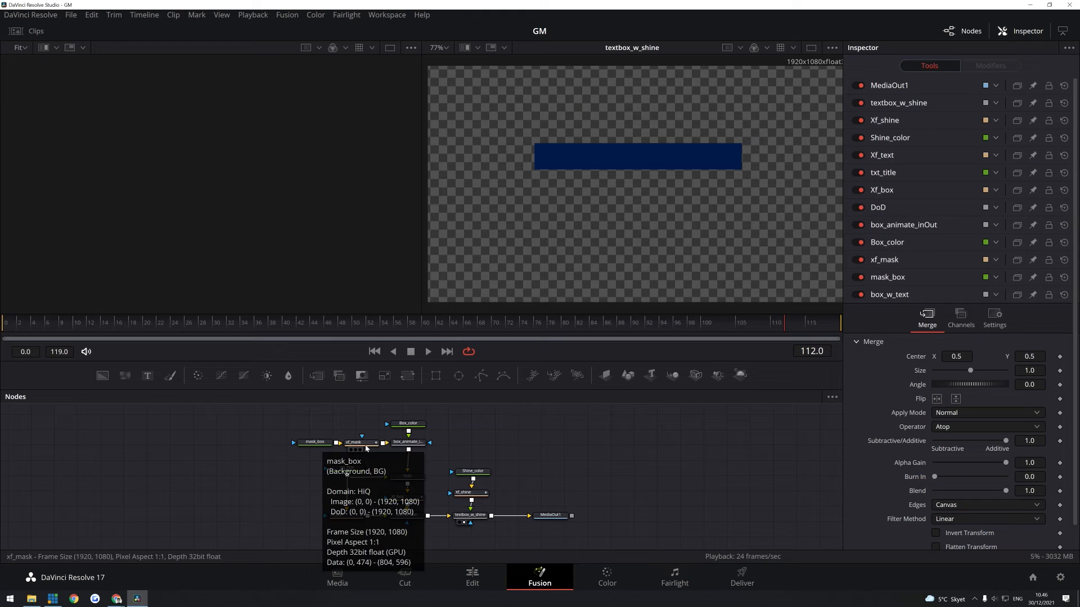
click(407, 424)
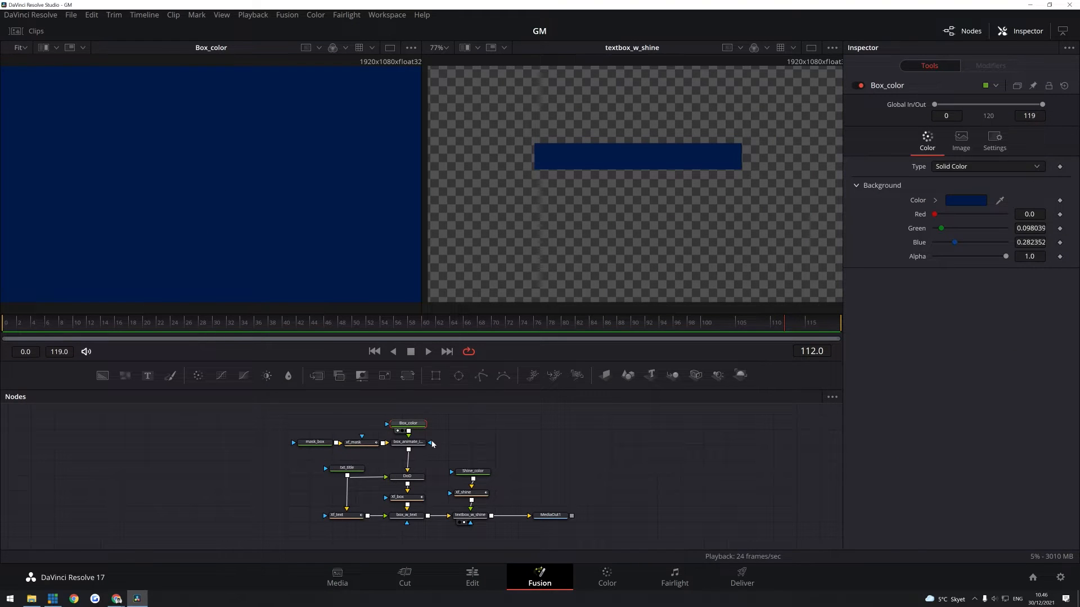
click(347, 468)
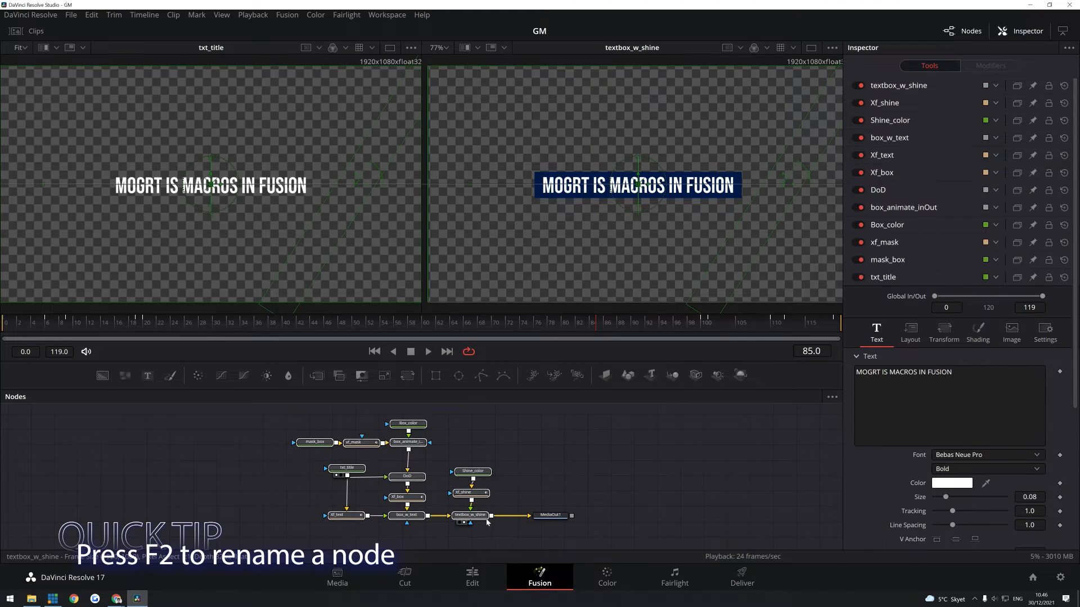
Step: Create a macro from the selected nodes named Mogrt_macro and collapse the mask_box entry
right_click(470, 515)
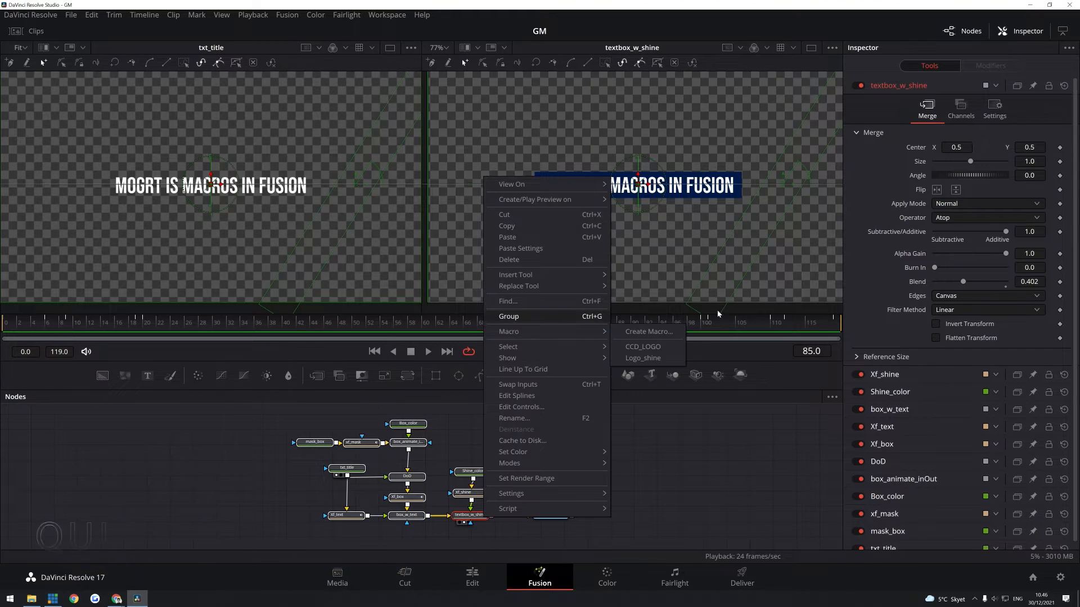
click(648, 330)
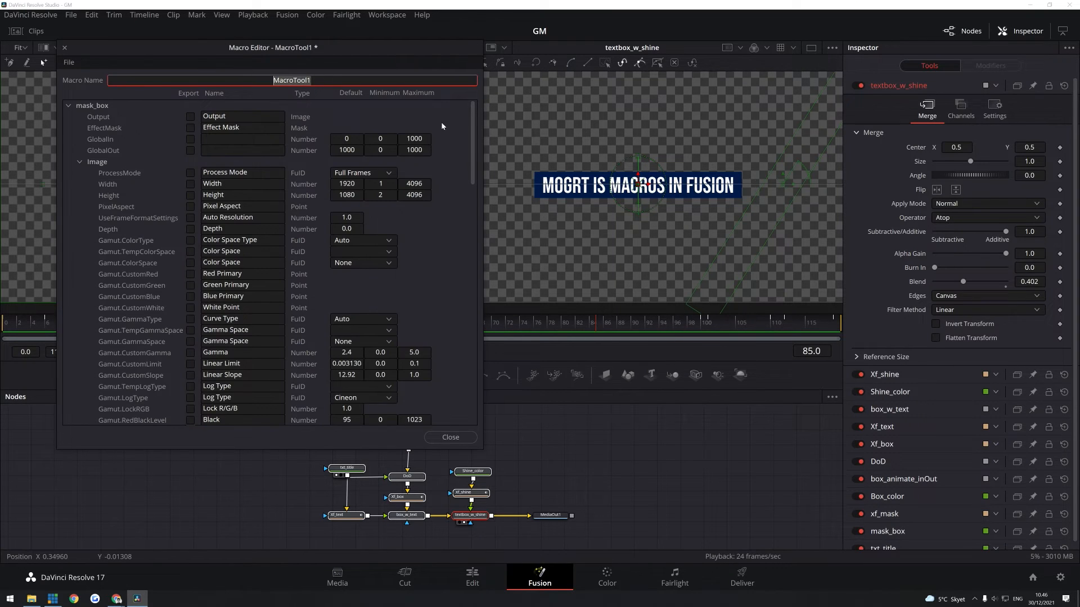
mouse_move(450, 129)
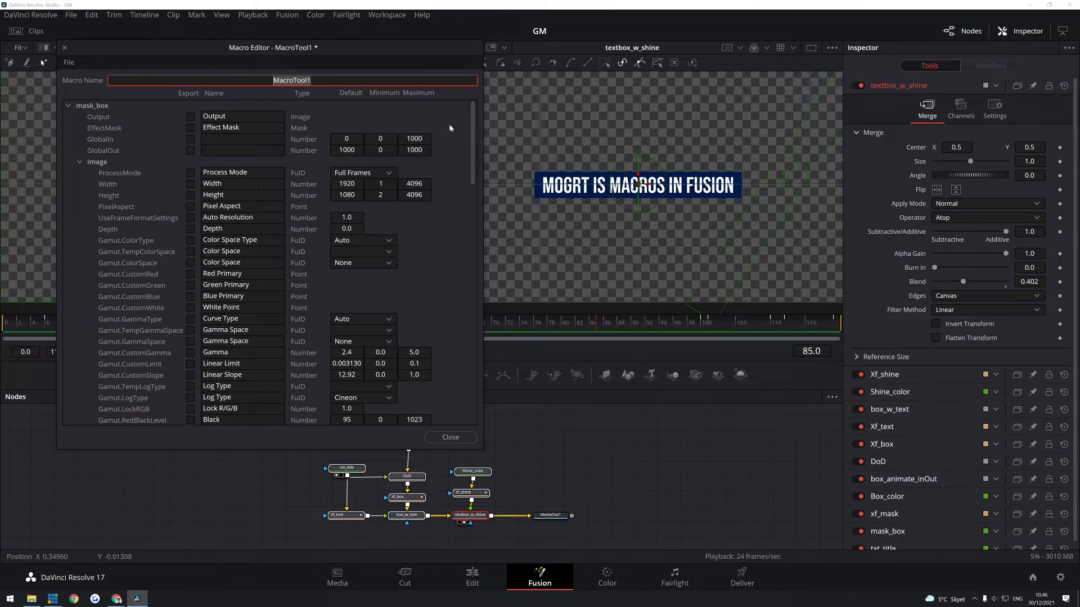
text(Mogrt_m)
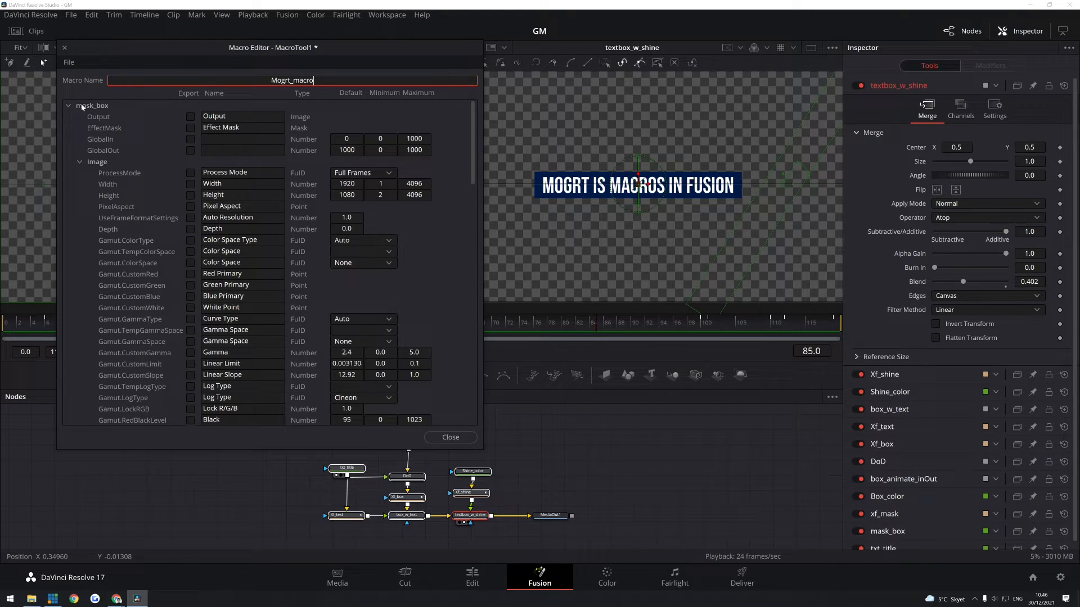
click(69, 106)
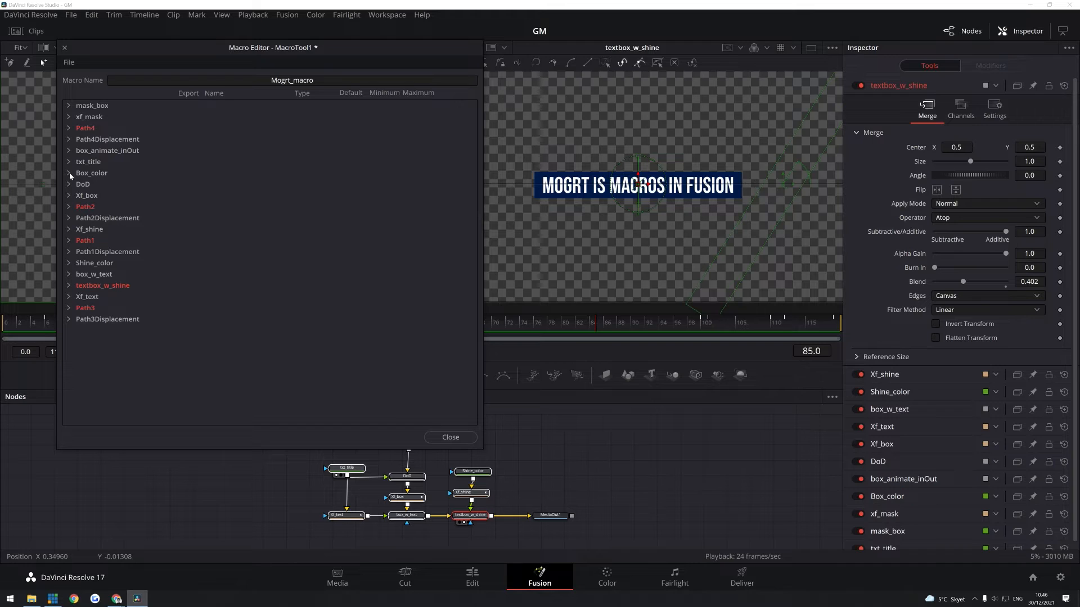
Step: Export Box_color's Color, Top Left Green, Blue and Alpha as macro controls
click(68, 173)
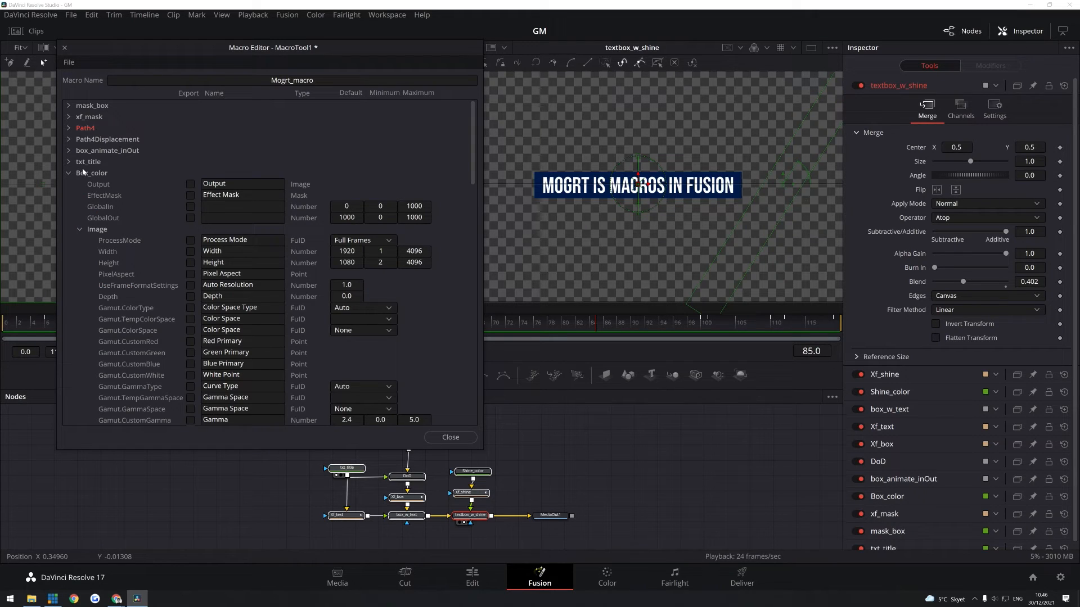
click(86, 240)
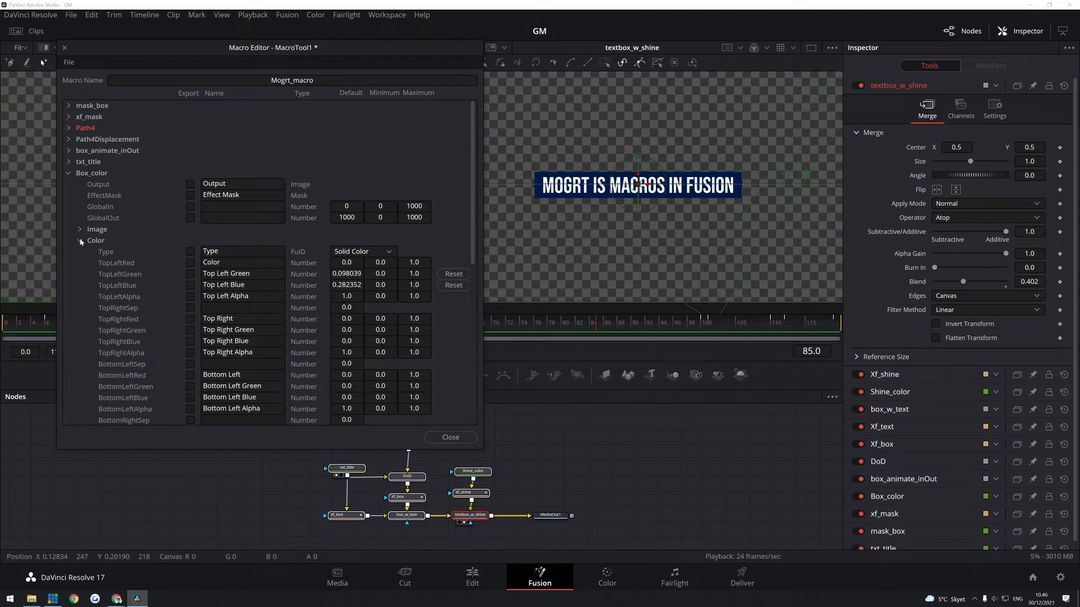
click(69, 241)
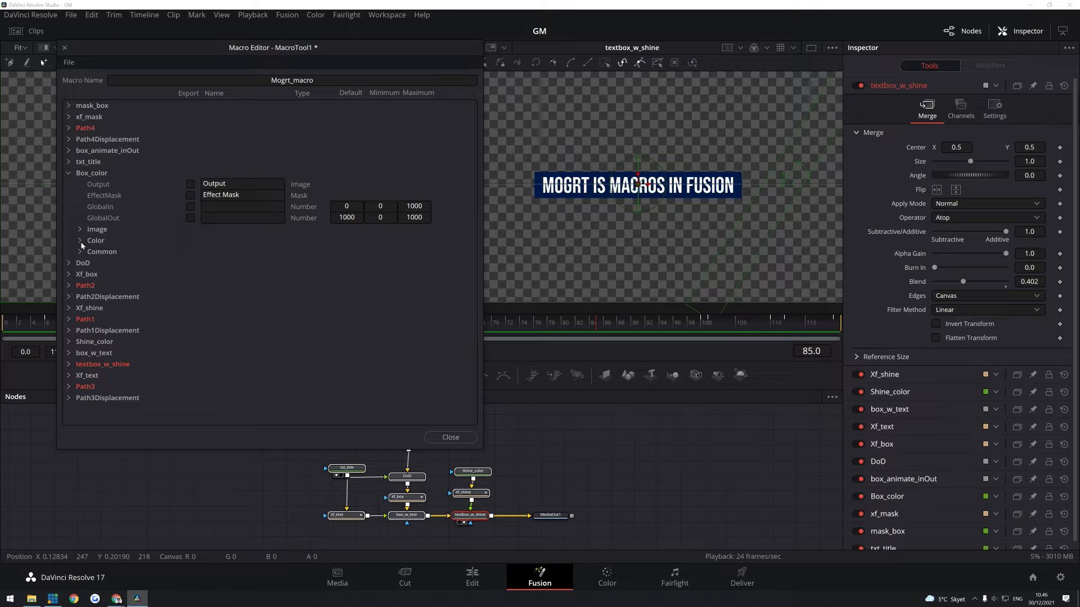
click(87, 241)
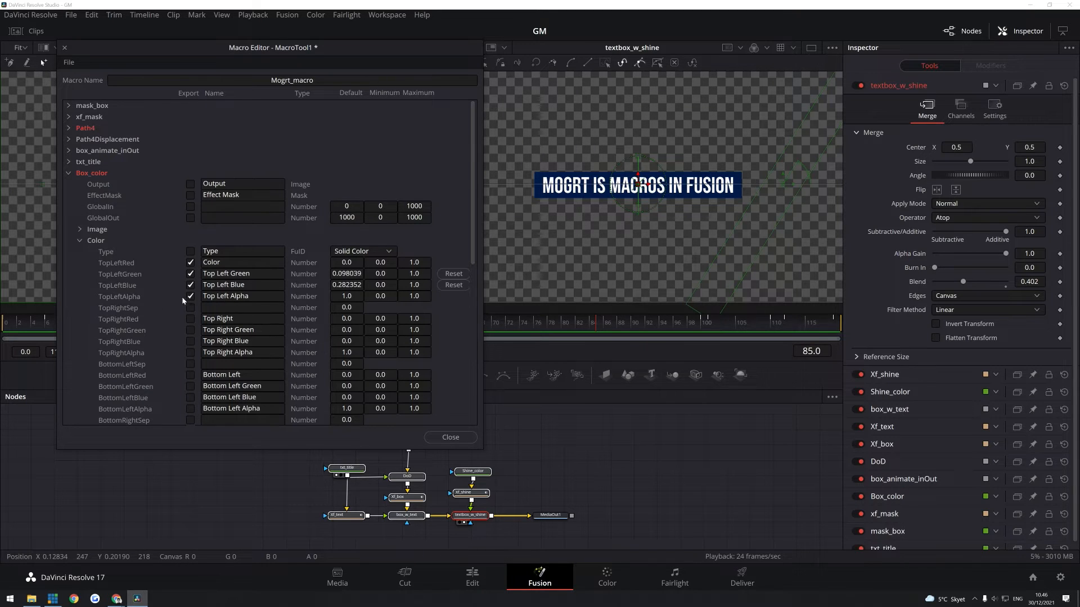
click(68, 172)
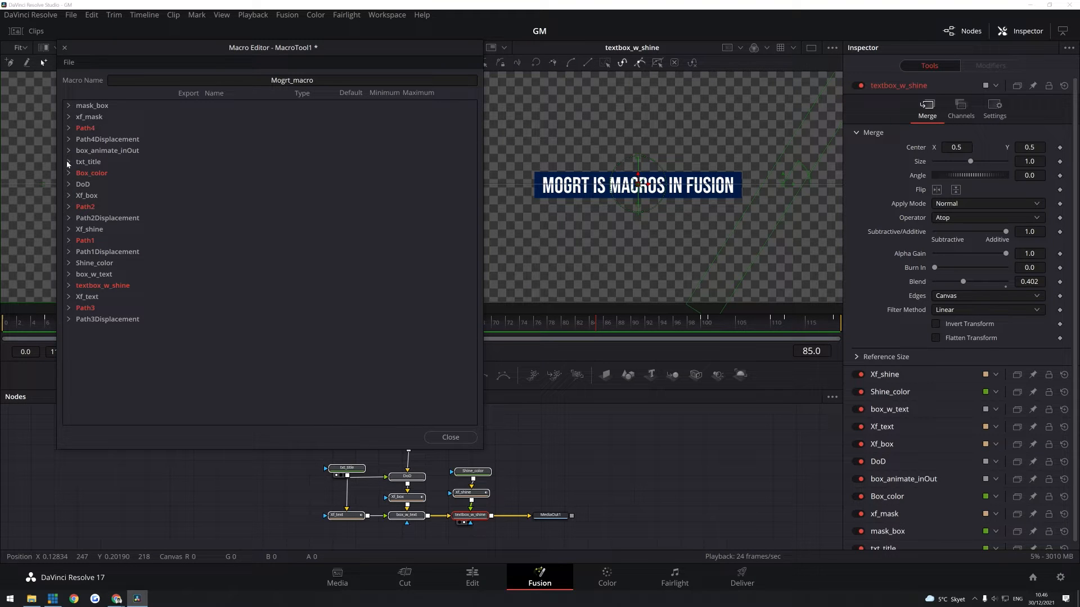
Step: Export txt_title's Styled Text, Font, Color, Green, Blue and Size as macro controls
click(69, 161)
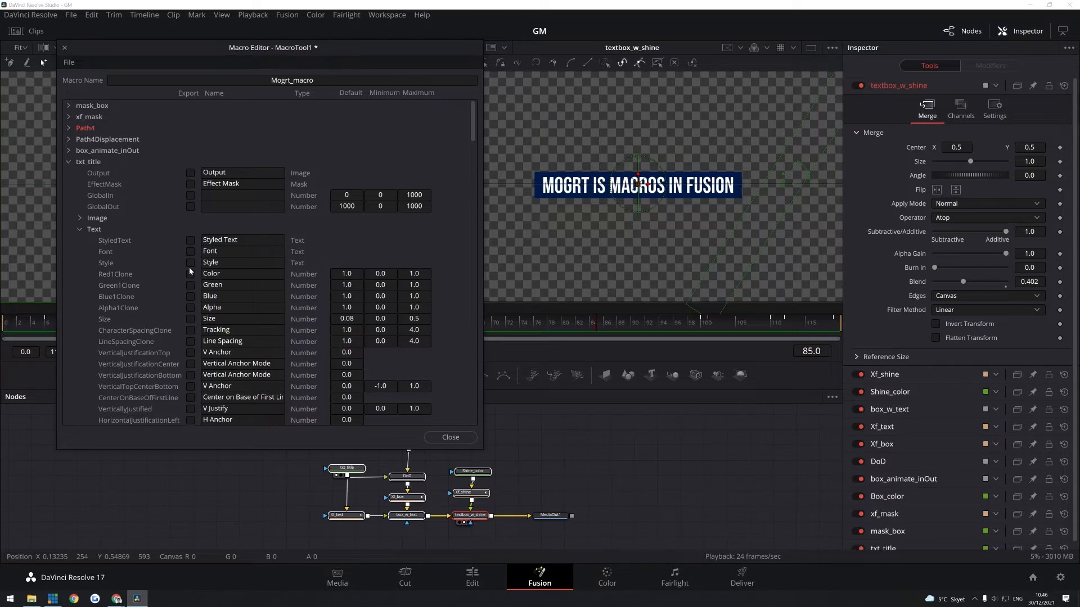
click(191, 241)
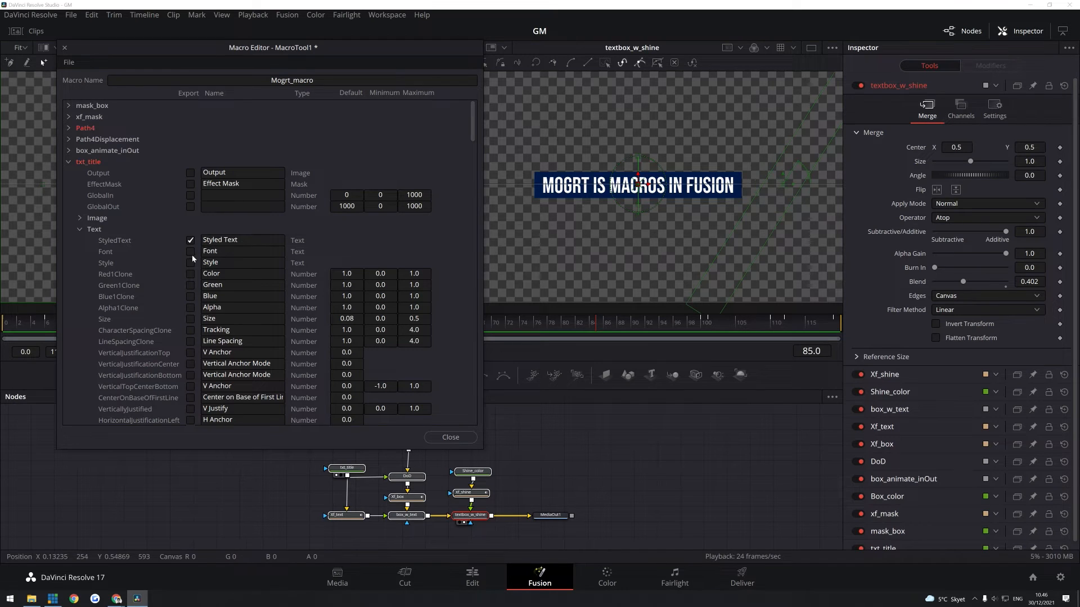
click(192, 251)
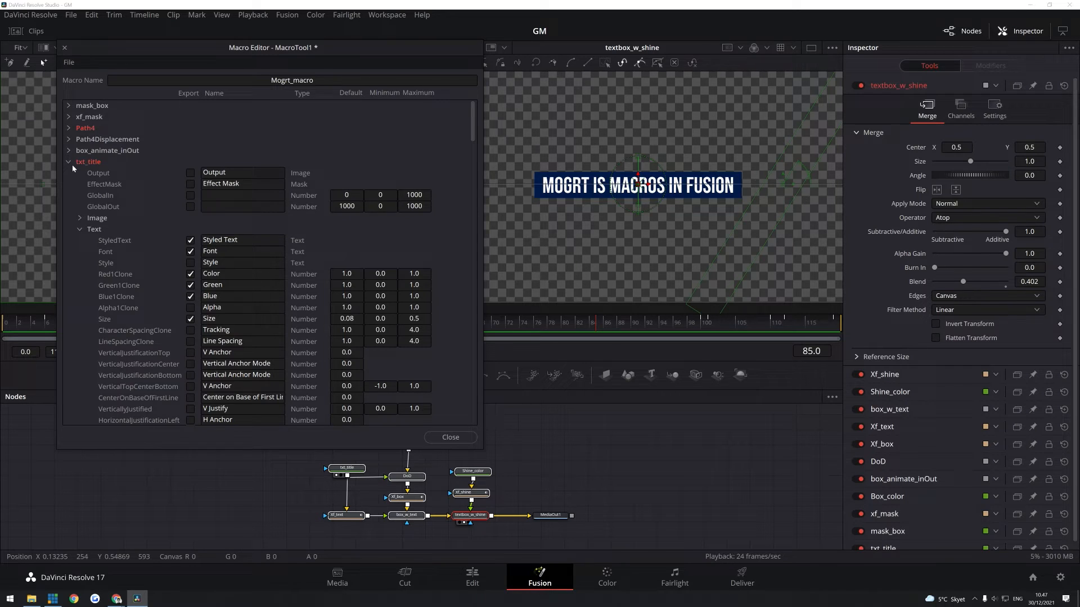
click(69, 161)
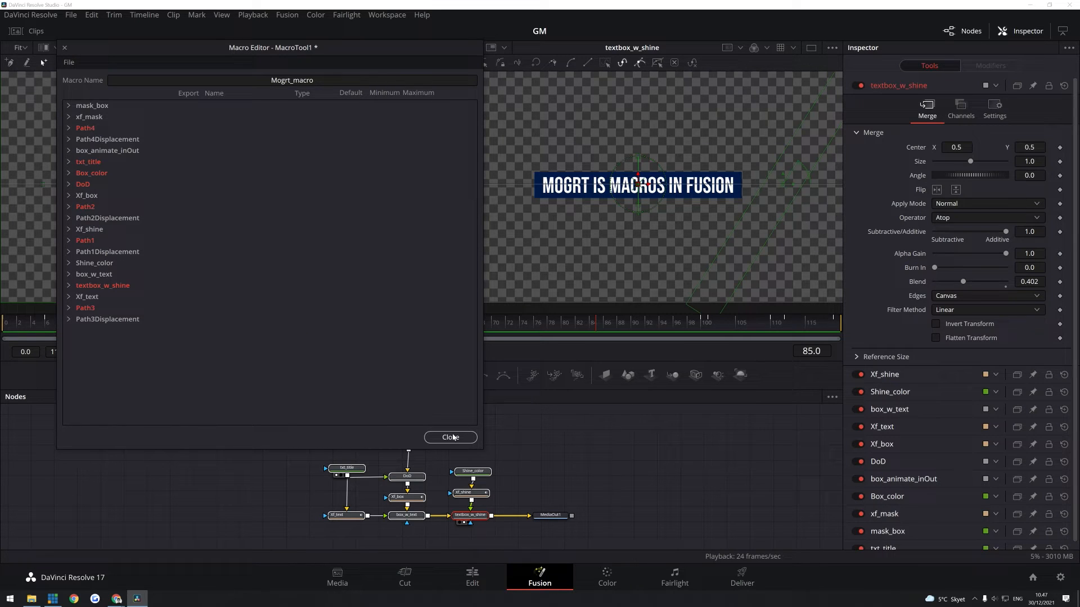
Step: Save the macro as the Mogrt_macro.setting template via the Macro Editor's File > Save As
click(450, 438)
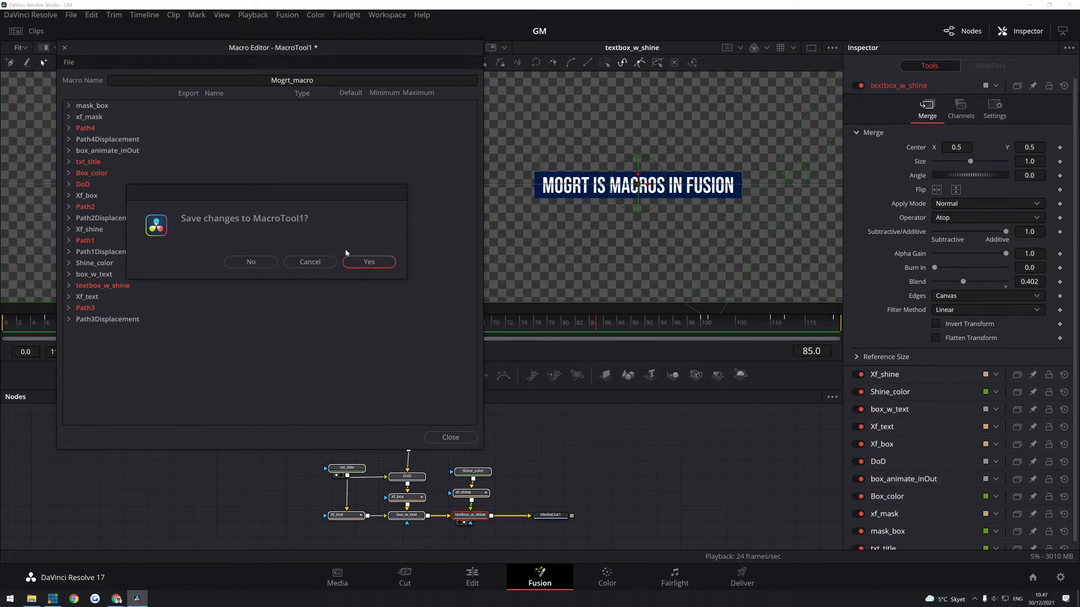
click(369, 262)
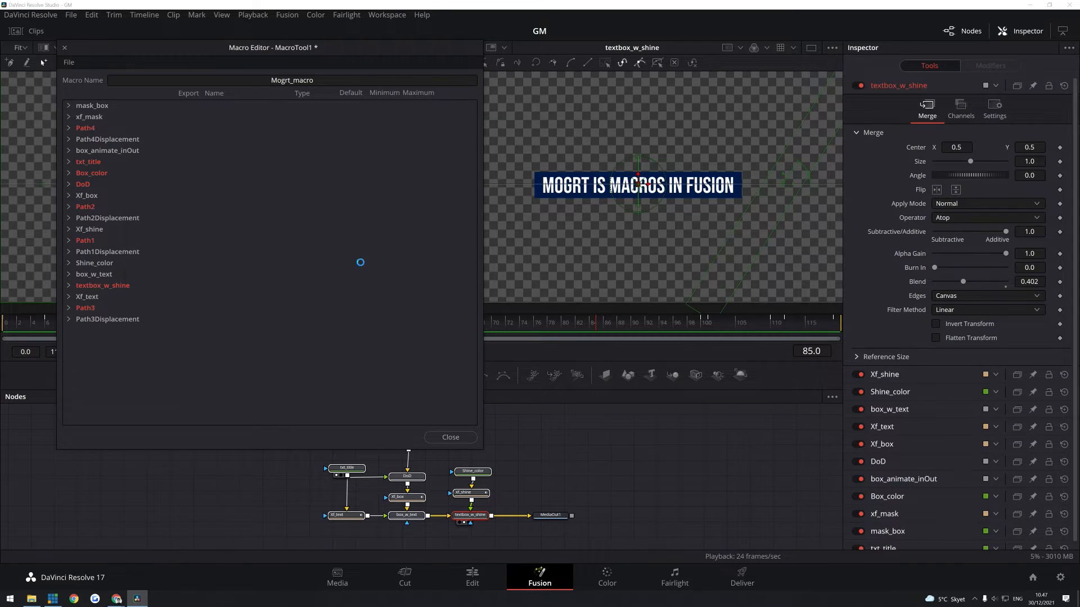
click(450, 437)
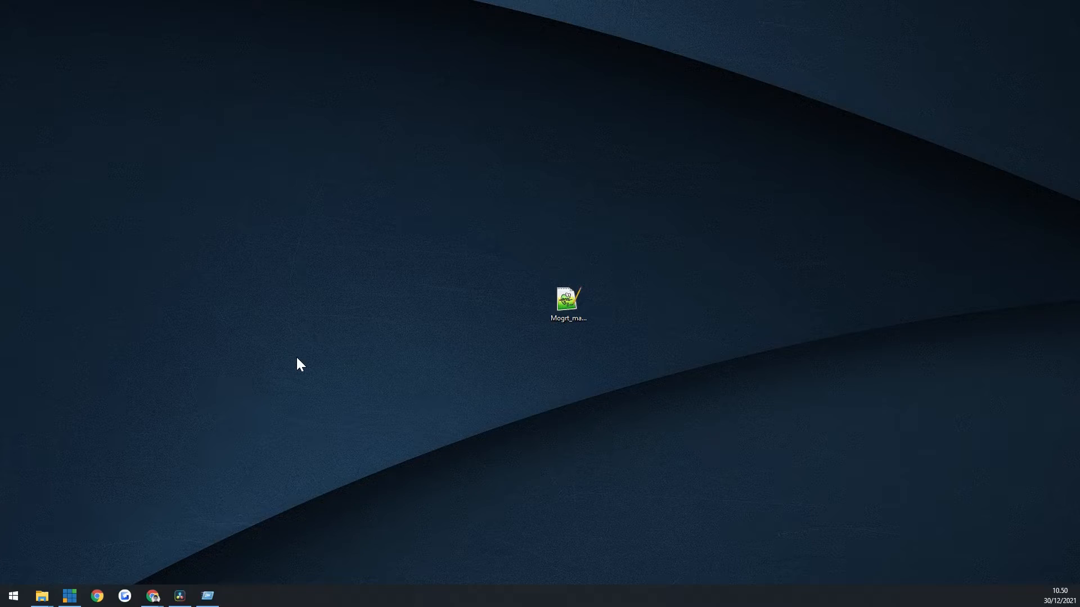
Step: Run %appdata% and browse to Blackmagic Design > DaVinci Resolve > Support
key(Win+r)
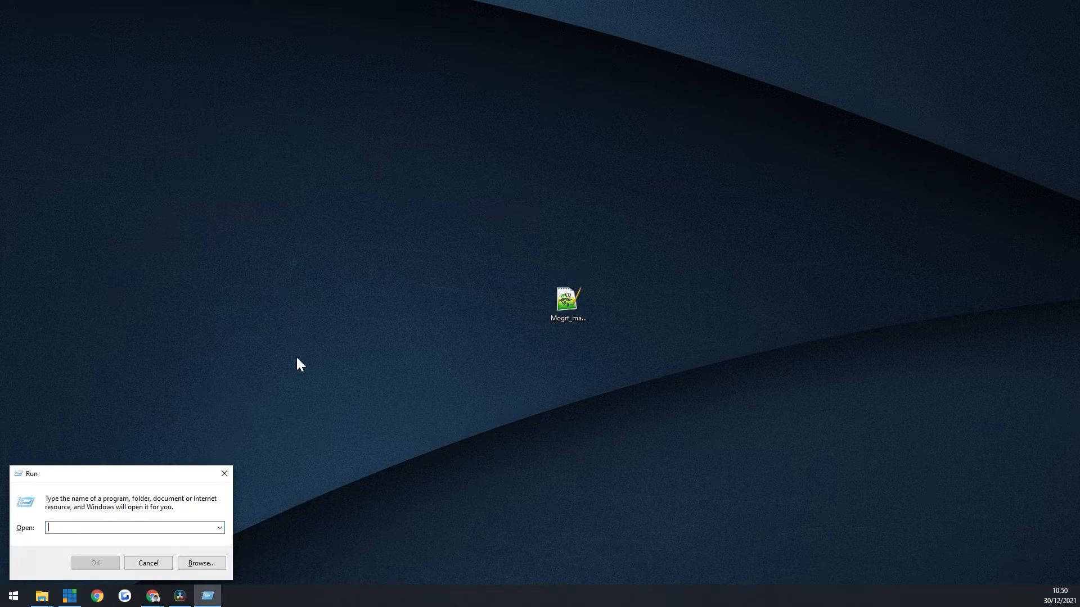
text(%a)
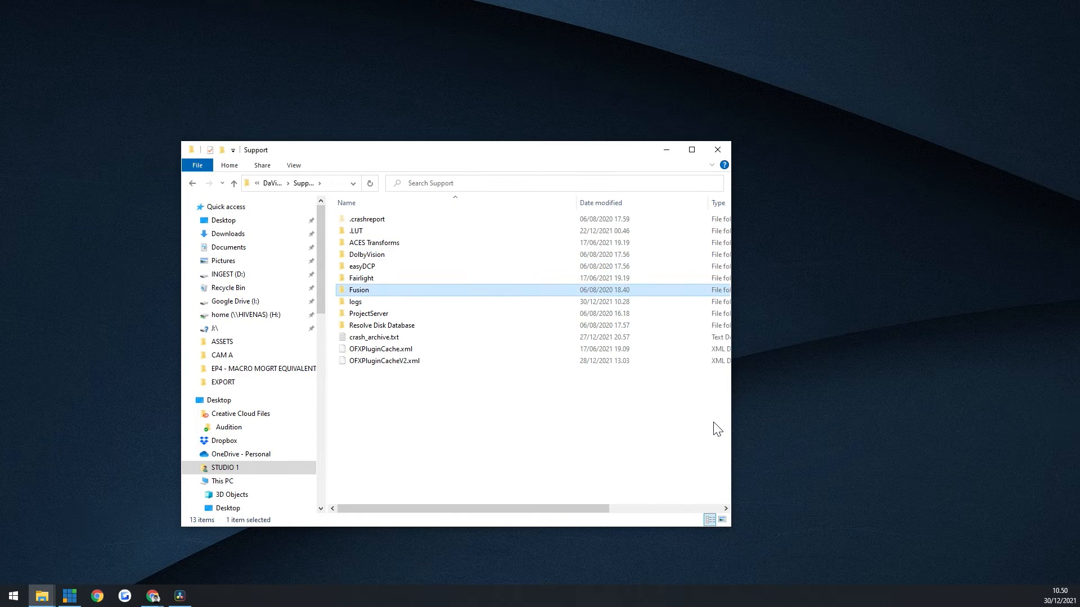
Step: Confirm Mogrt_macro.setting exists in Fusion > Templates > Edit > Titles
double_click(359, 289)
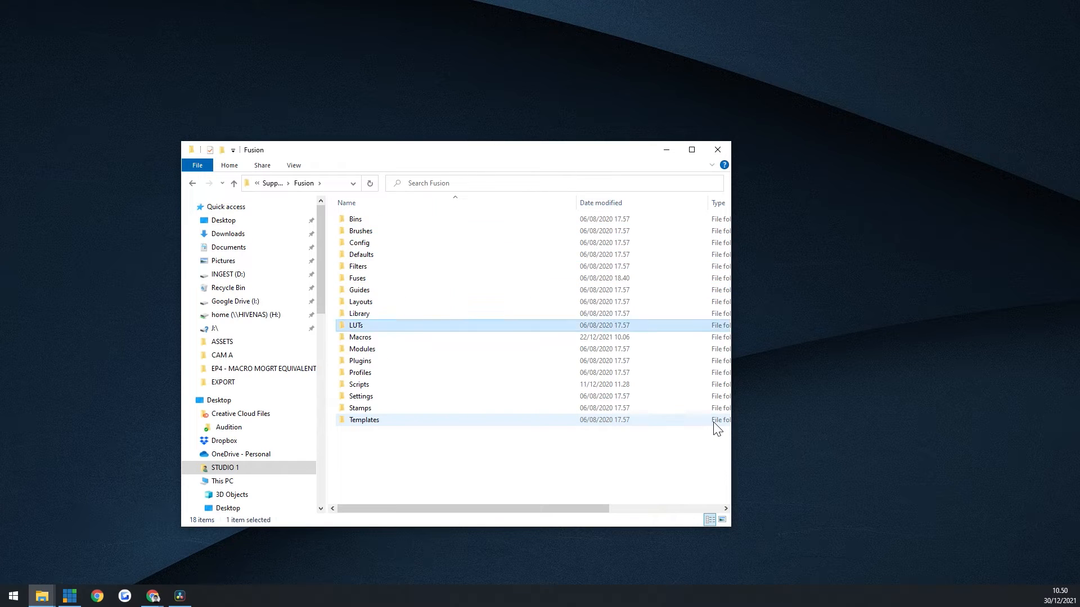
double_click(364, 419)
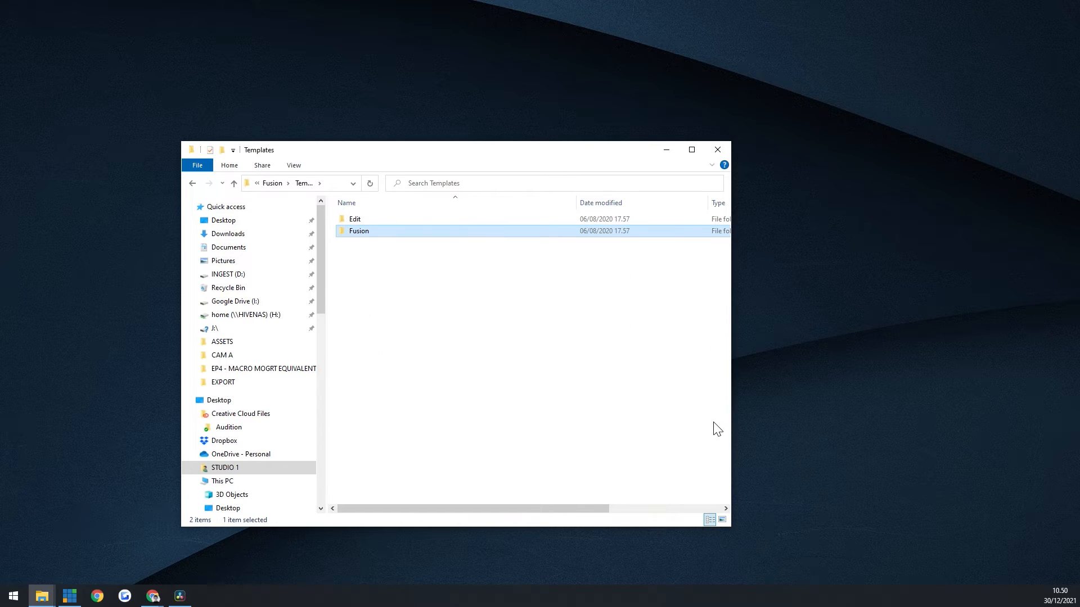
double_click(355, 219)
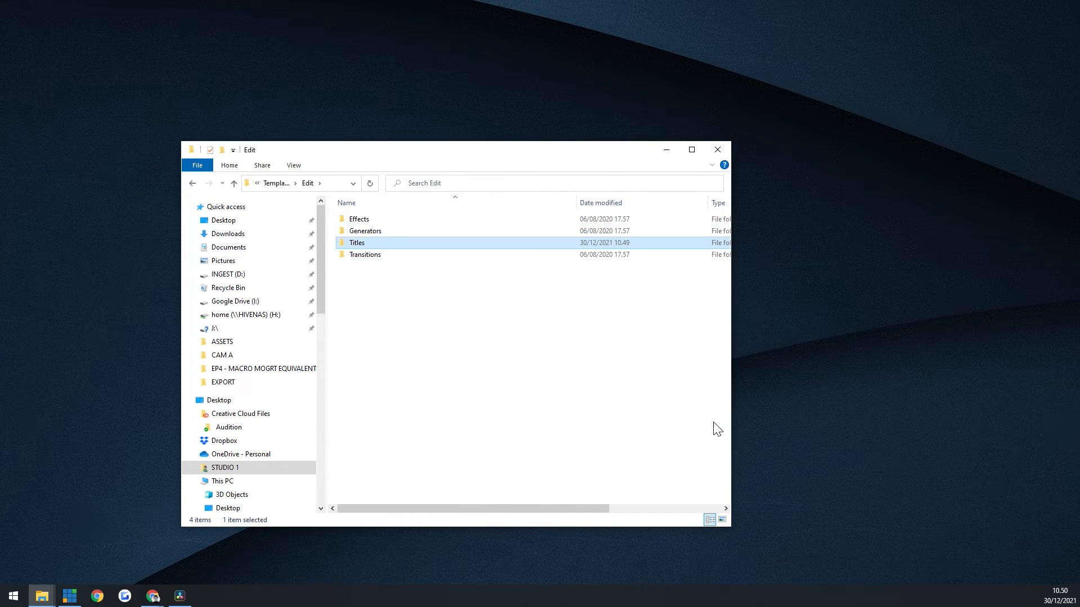
double_click(356, 243)
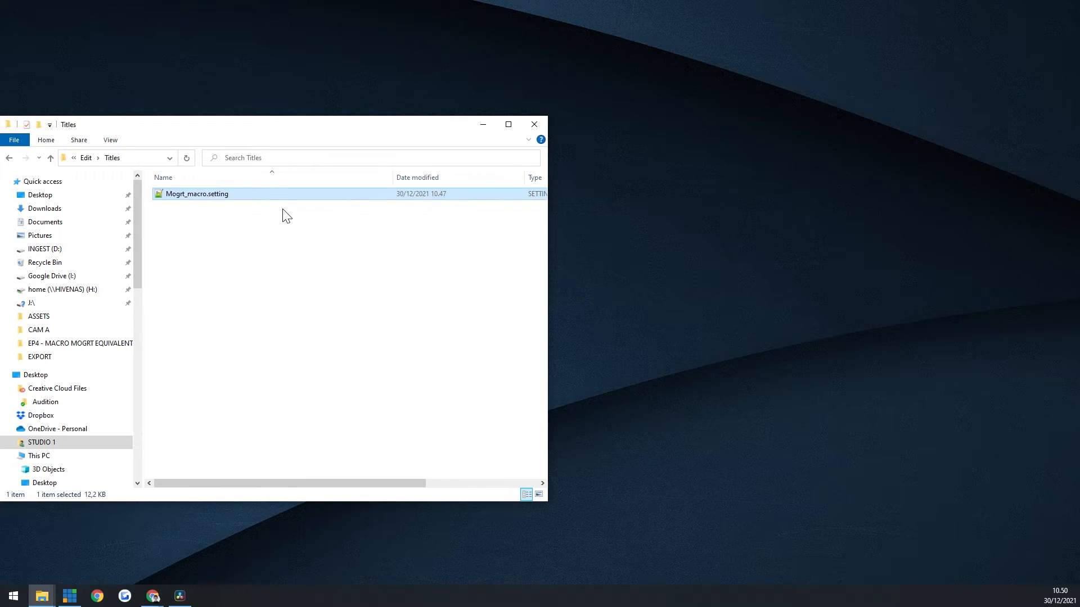
click(136, 596)
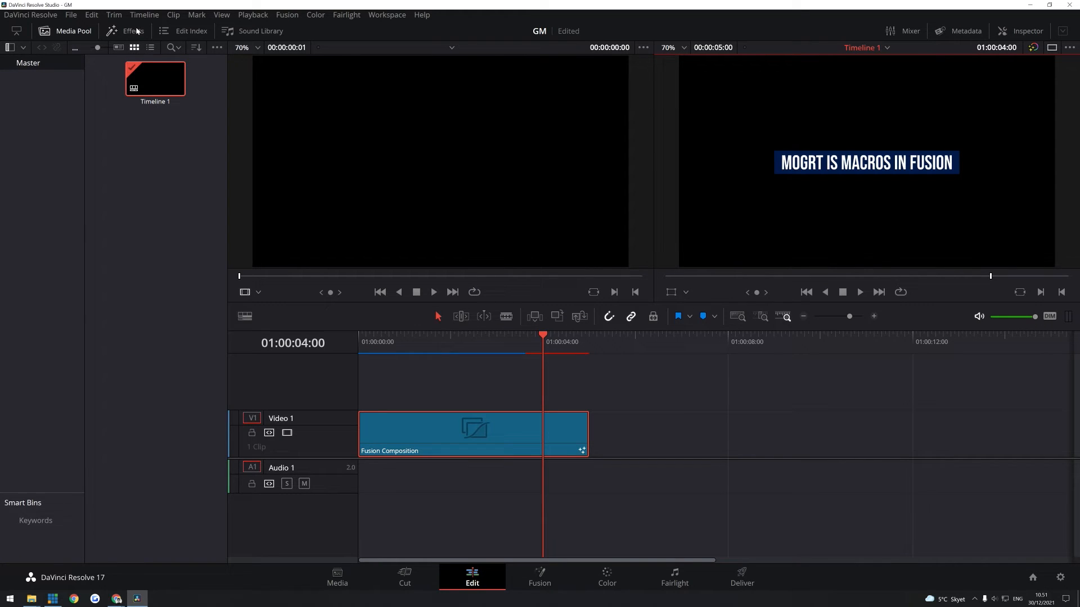
Step: Drag the Mogrt_macro title from Effects > Titles onto Video 1 after the first clip
click(126, 30)
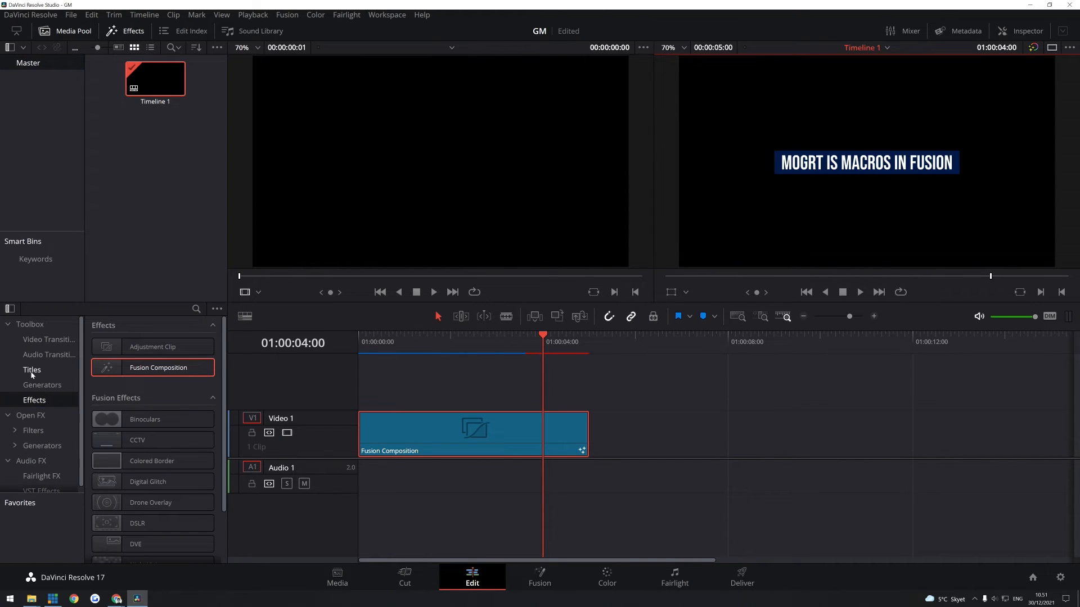
click(31, 370)
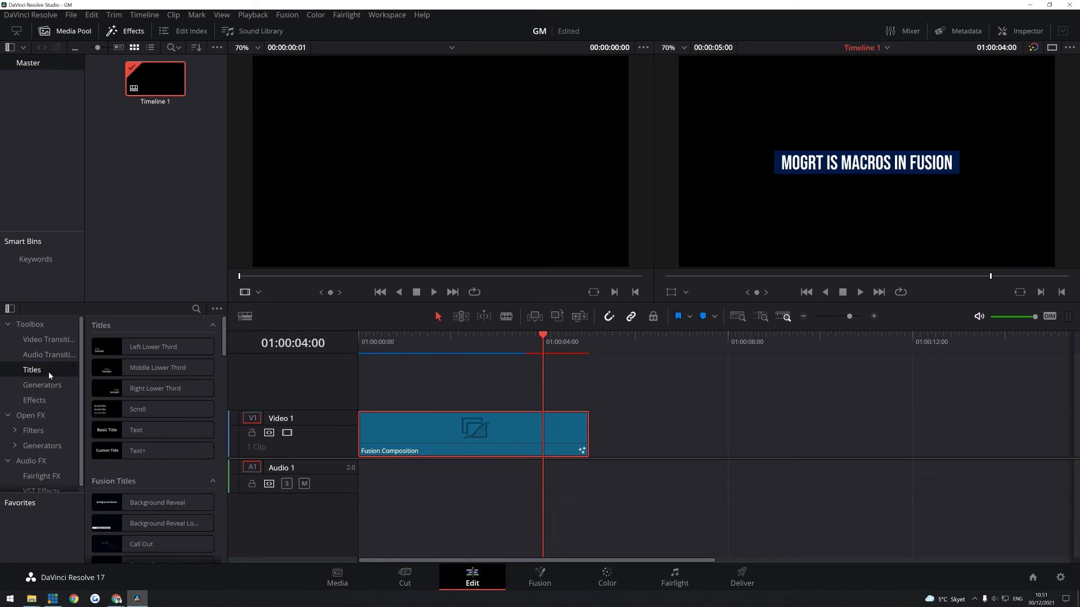
scroll(down, 3)
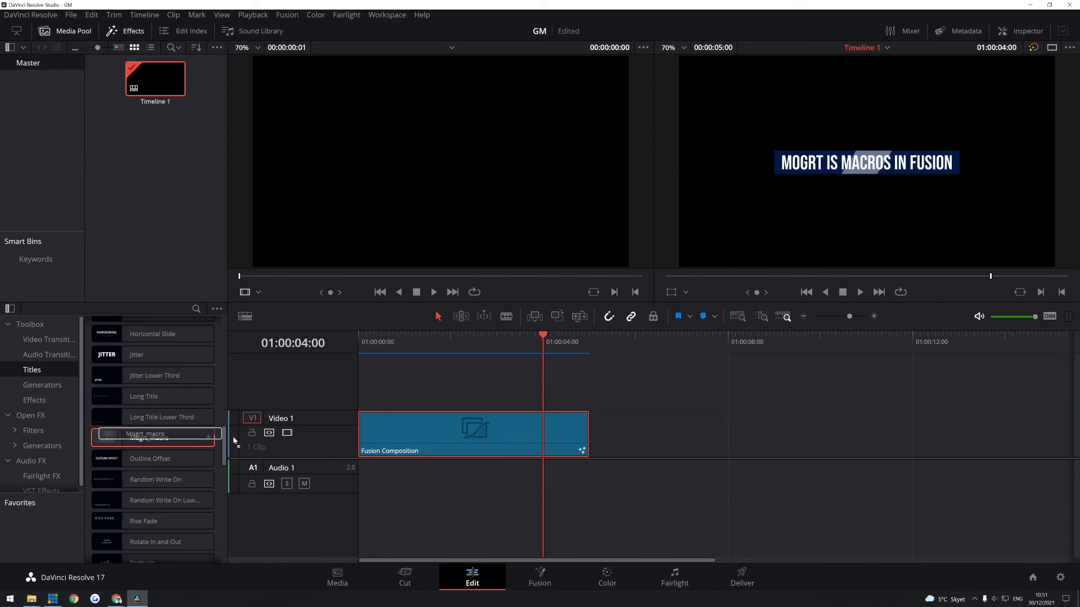
drag(146, 433, 790, 433)
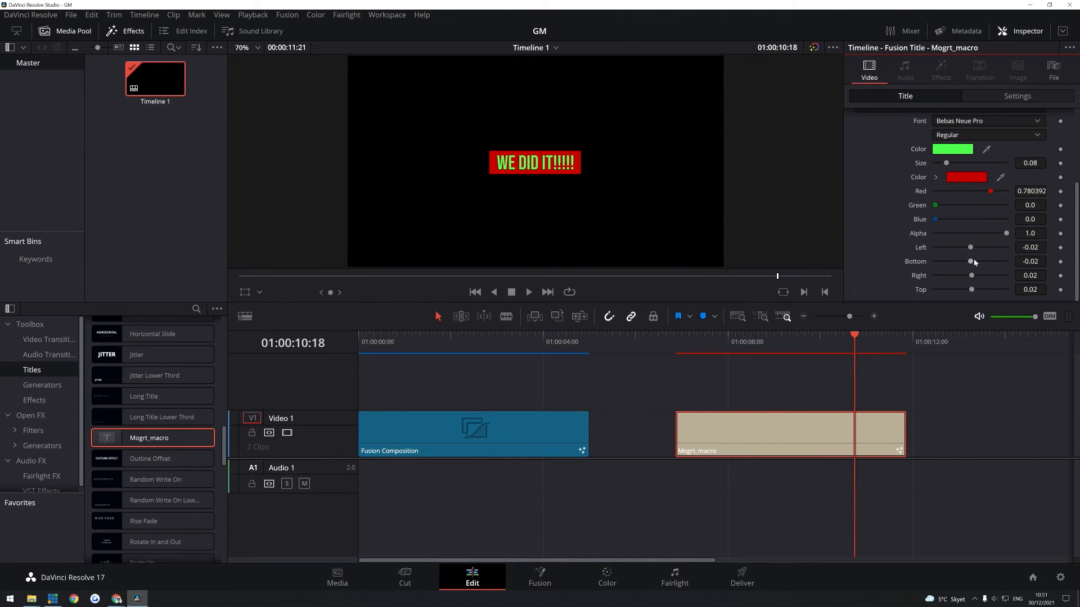
Step: Enlarge the red box with the Bottom and Left sliders, then switch to the Fusion page
drag(971, 261, 977, 261)
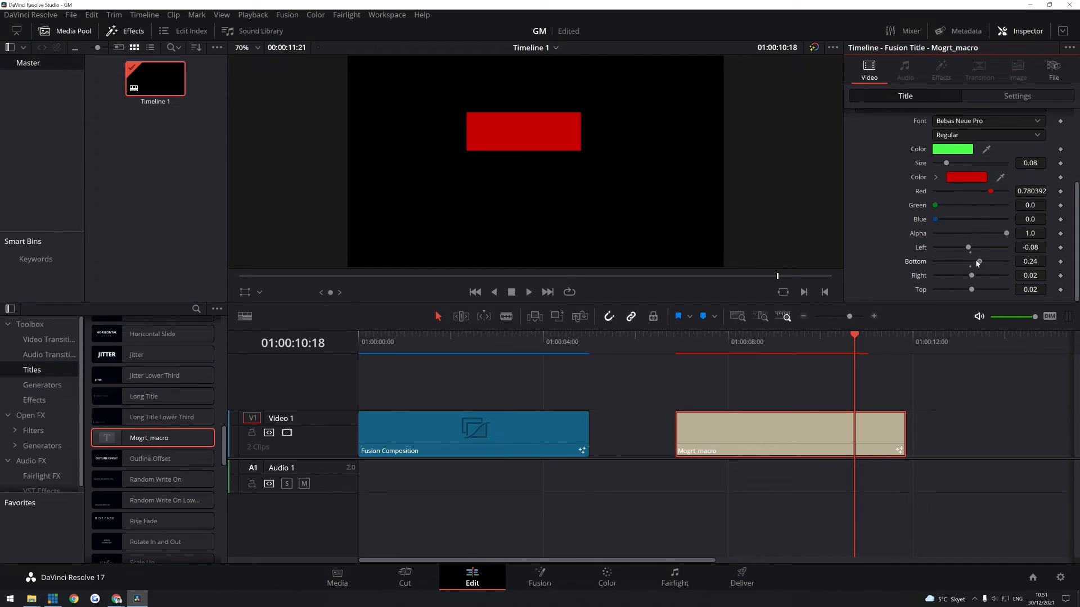
click(539, 576)
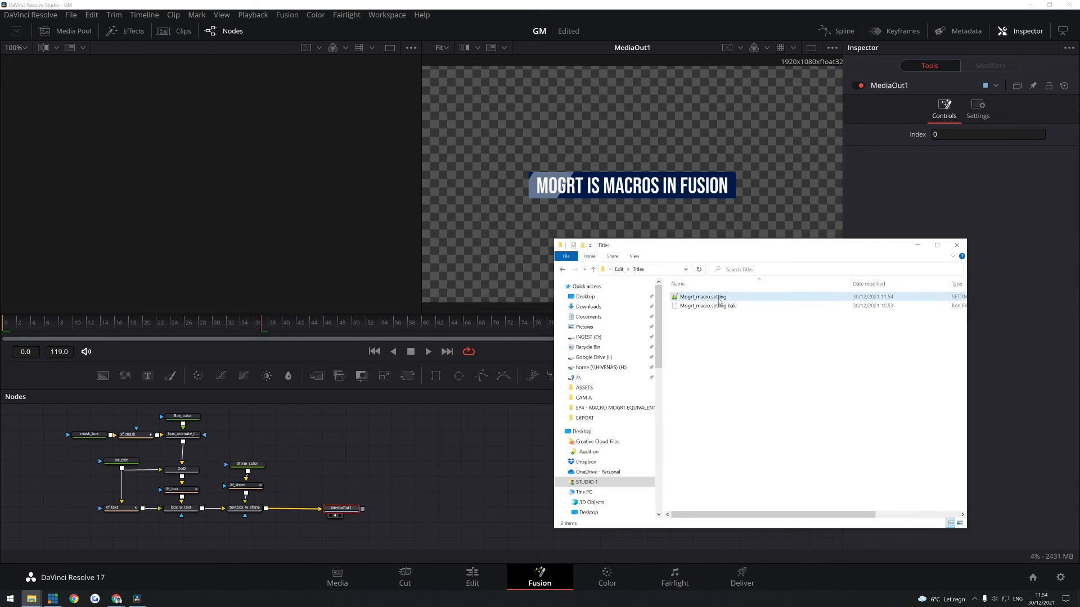
Step: Add Mogrt_macro.setting to the node graph and expand the group to reveal its nodes
double_click(702, 297)
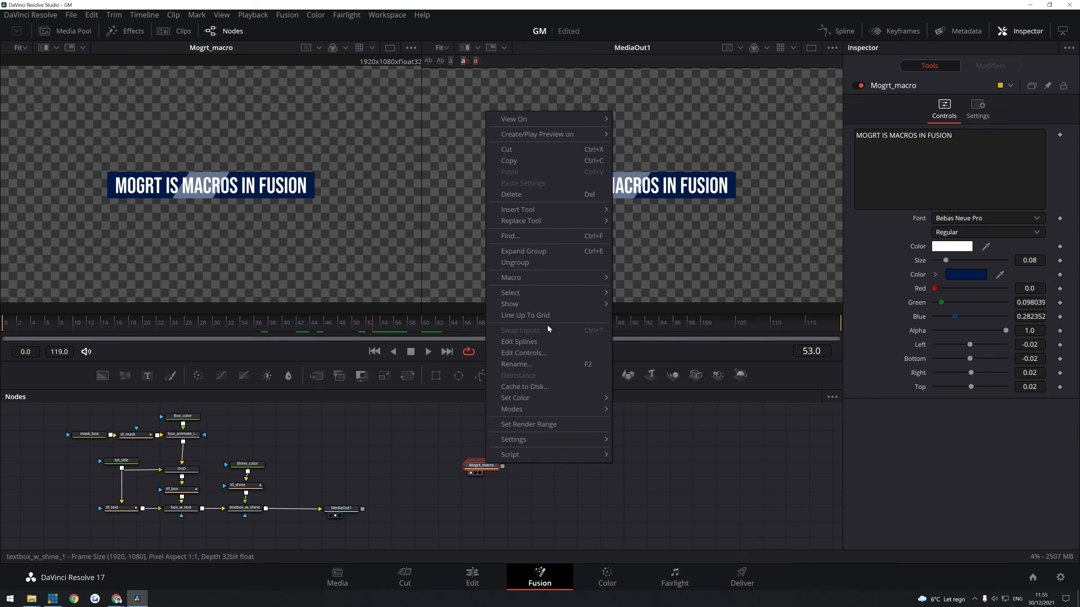
mouse_move(523, 251)
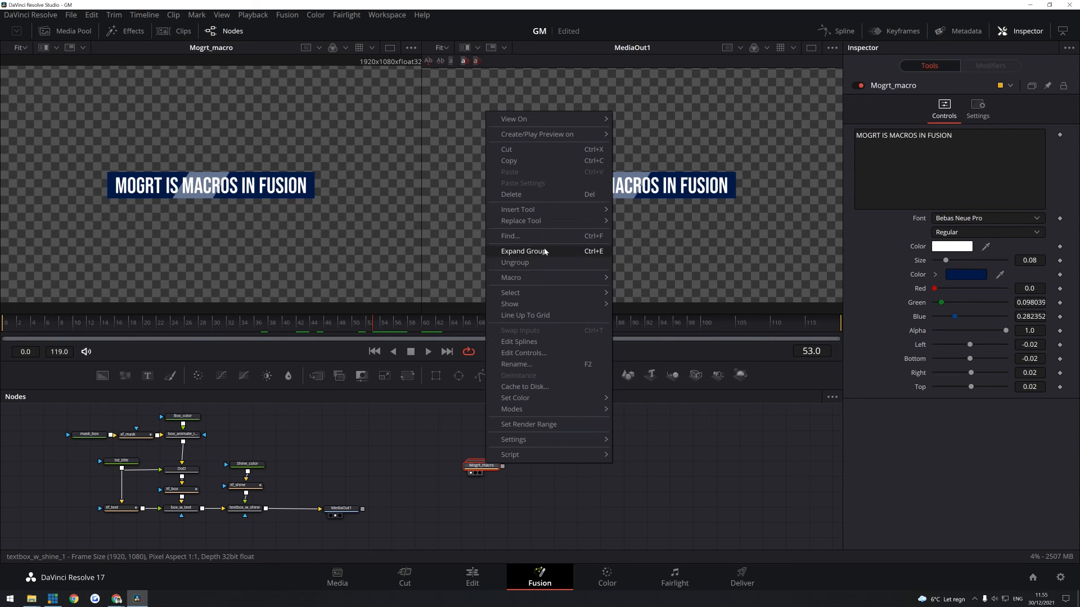
click(525, 251)
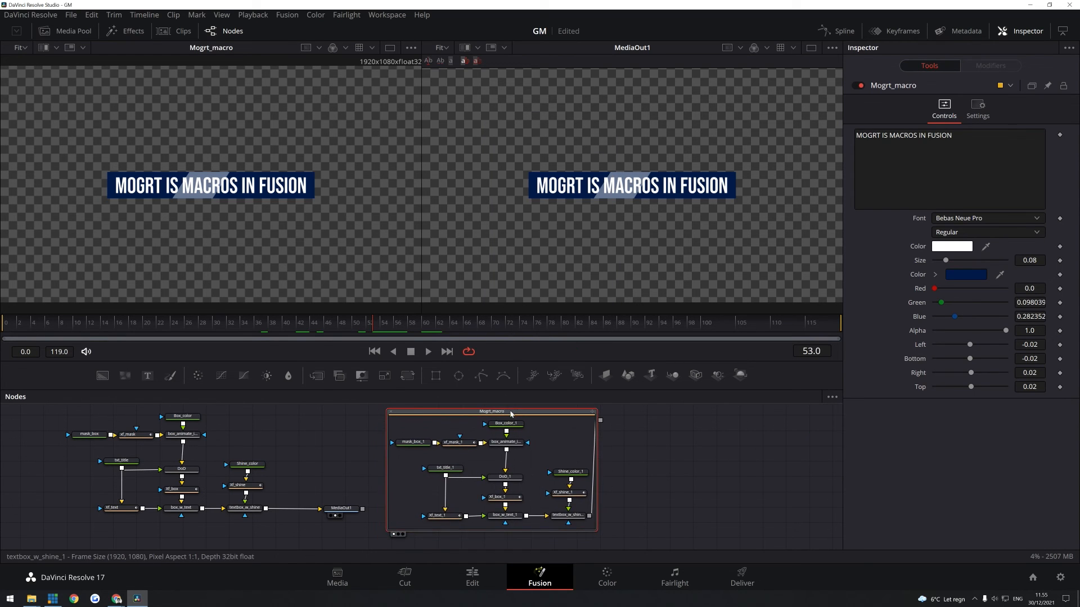